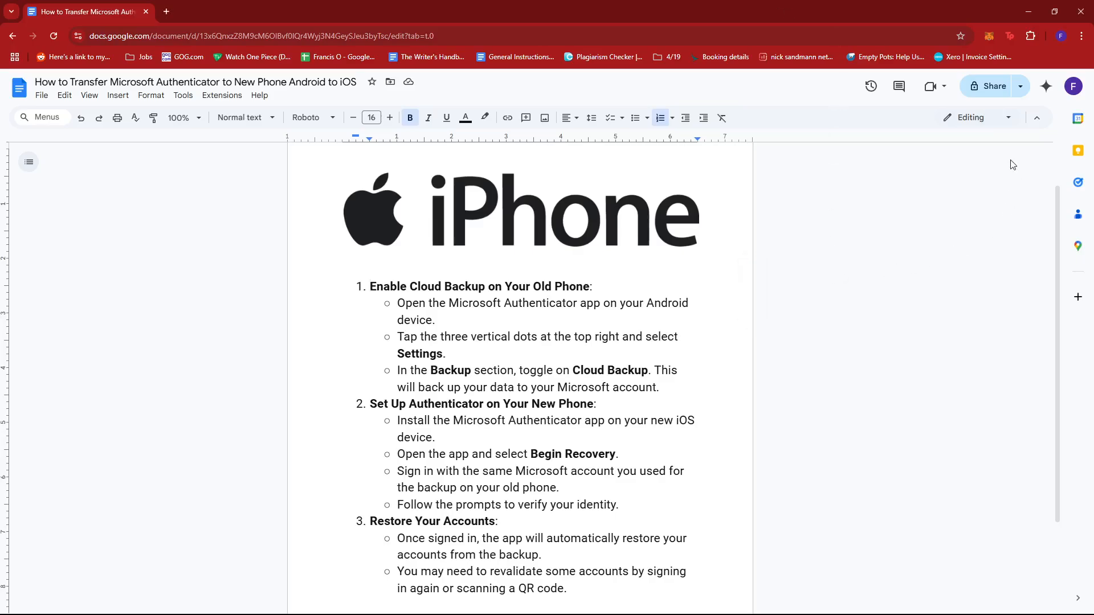
pyautogui.moveTo(945, 132)
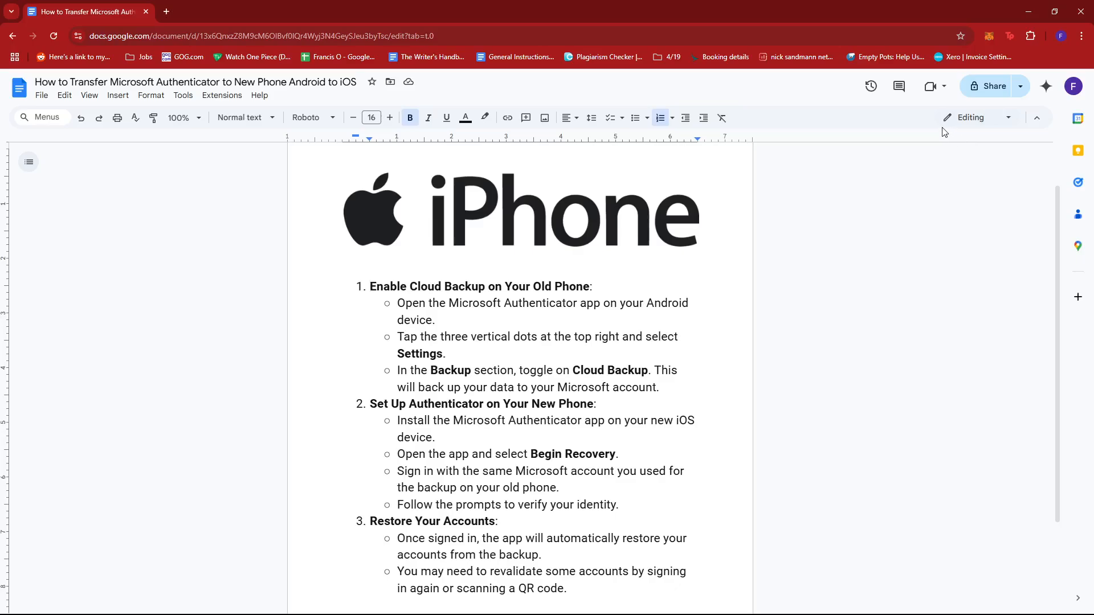
pyautogui.moveTo(905, 209)
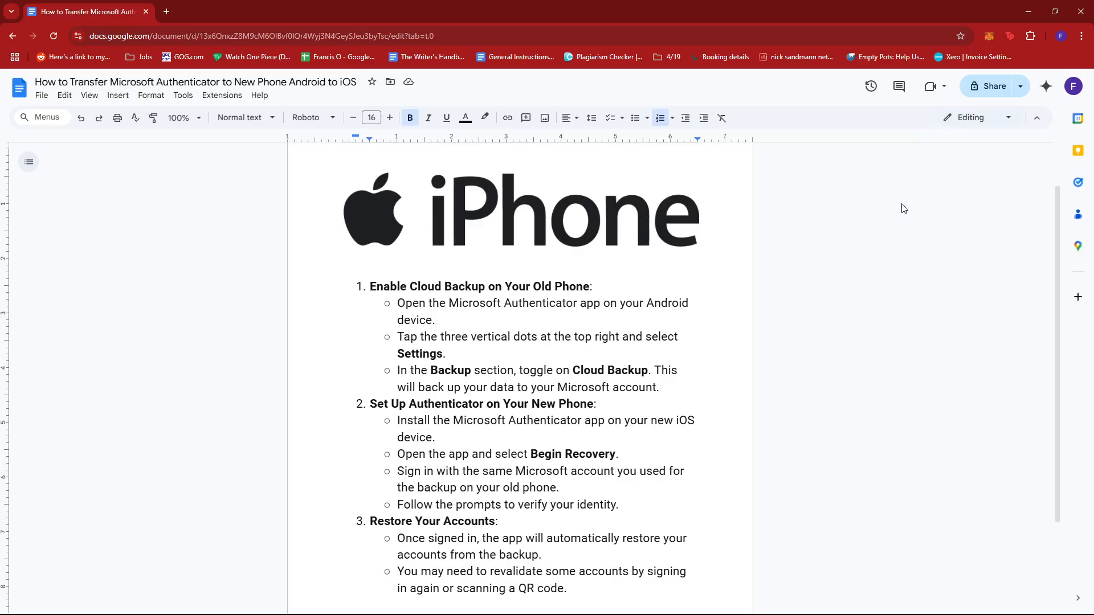
pyautogui.moveTo(835, 288)
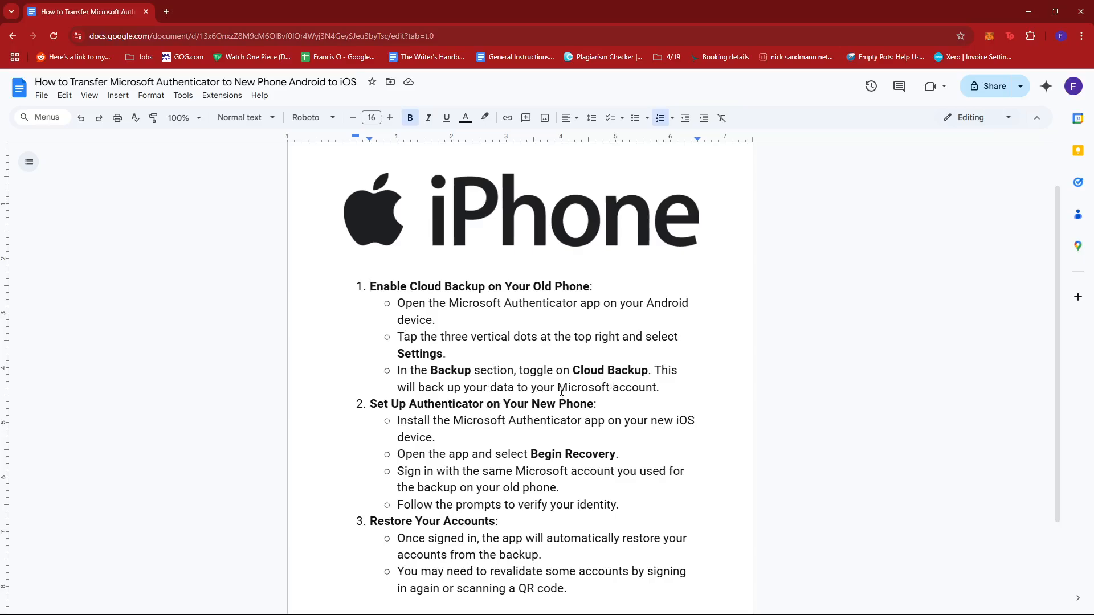
pyautogui.scroll(-3)
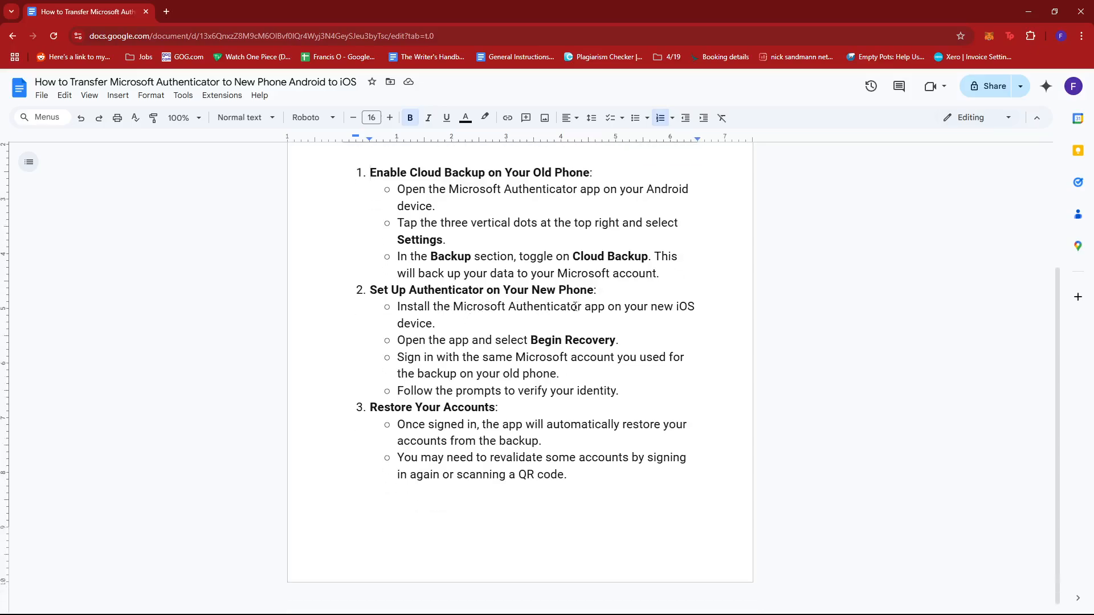
pyautogui.moveTo(573, 314)
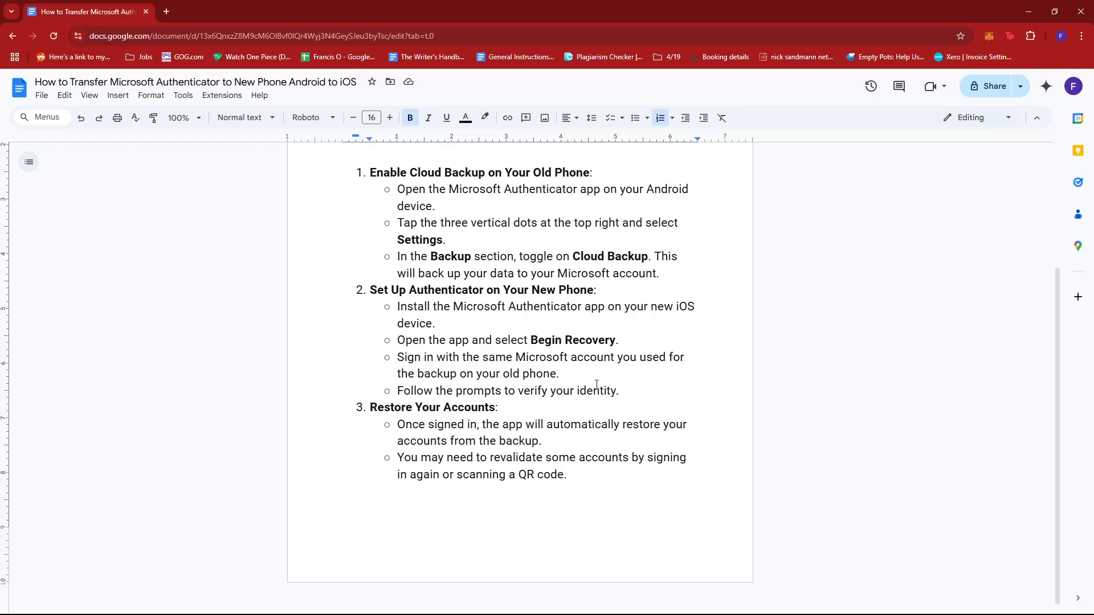
pyautogui.moveTo(572, 377)
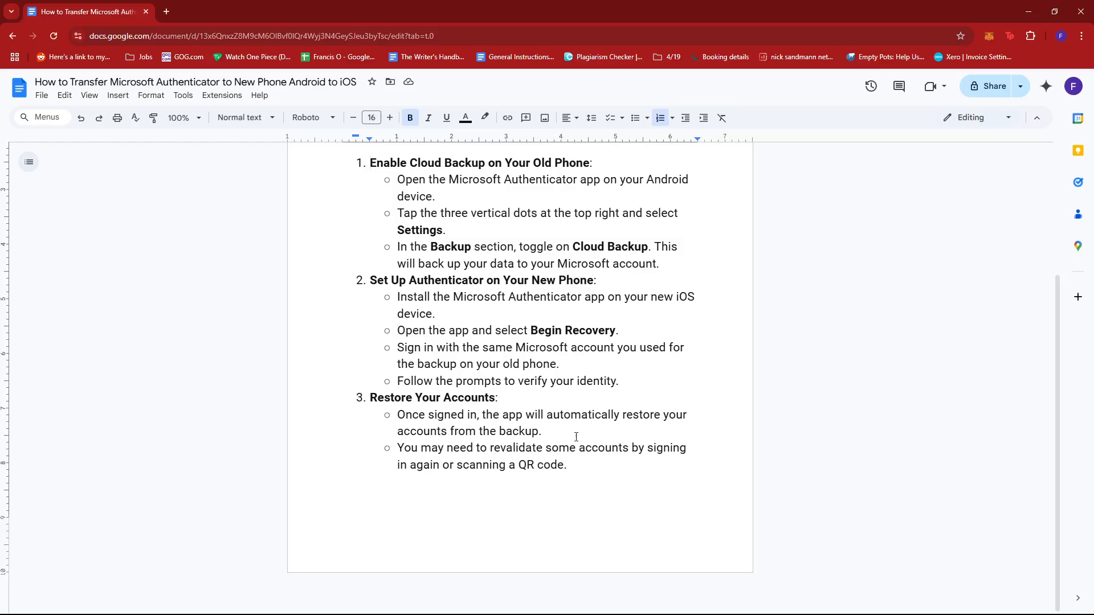
pyautogui.moveTo(602, 438)
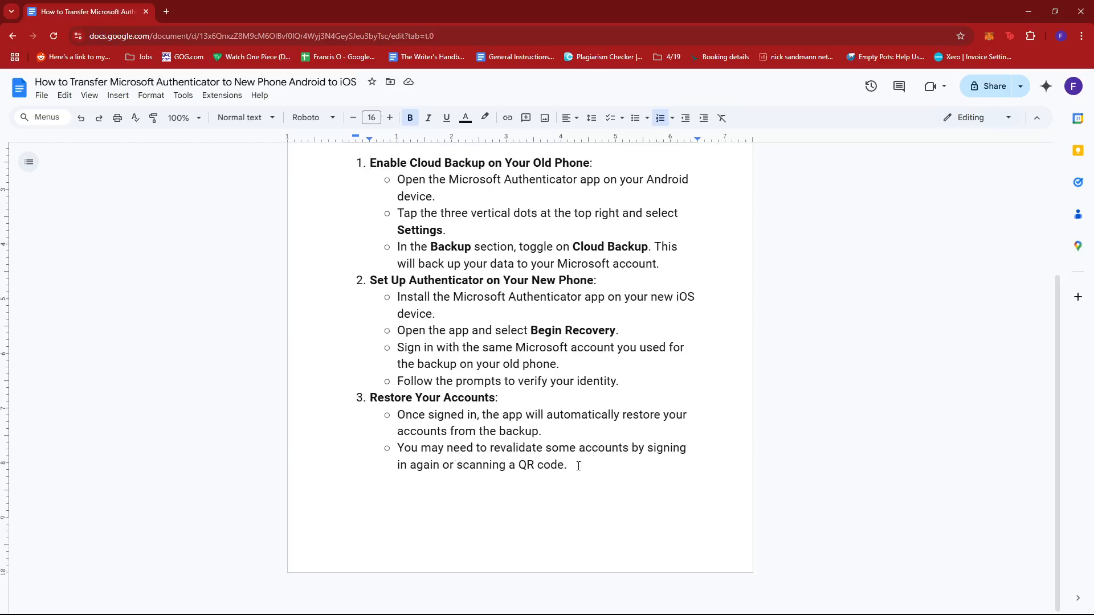
pyautogui.moveTo(631, 473)
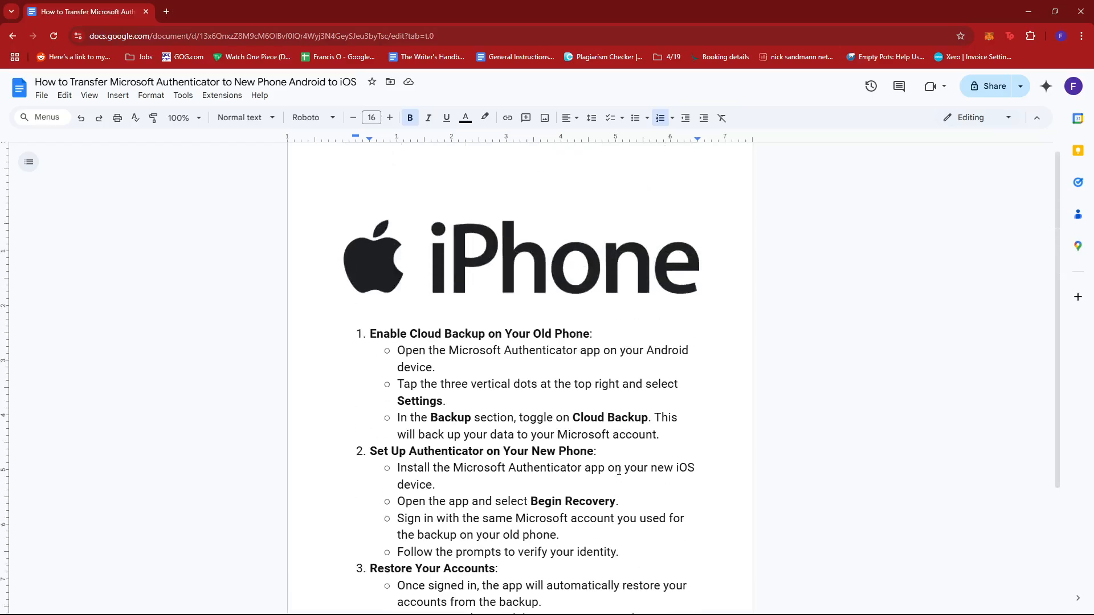
pyautogui.scroll(-3)
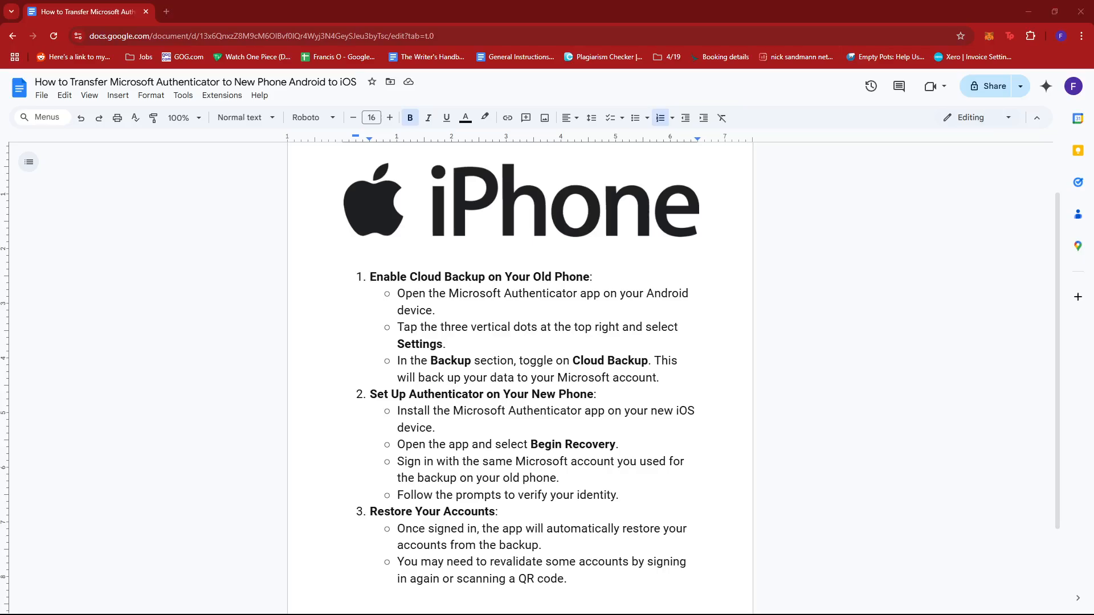